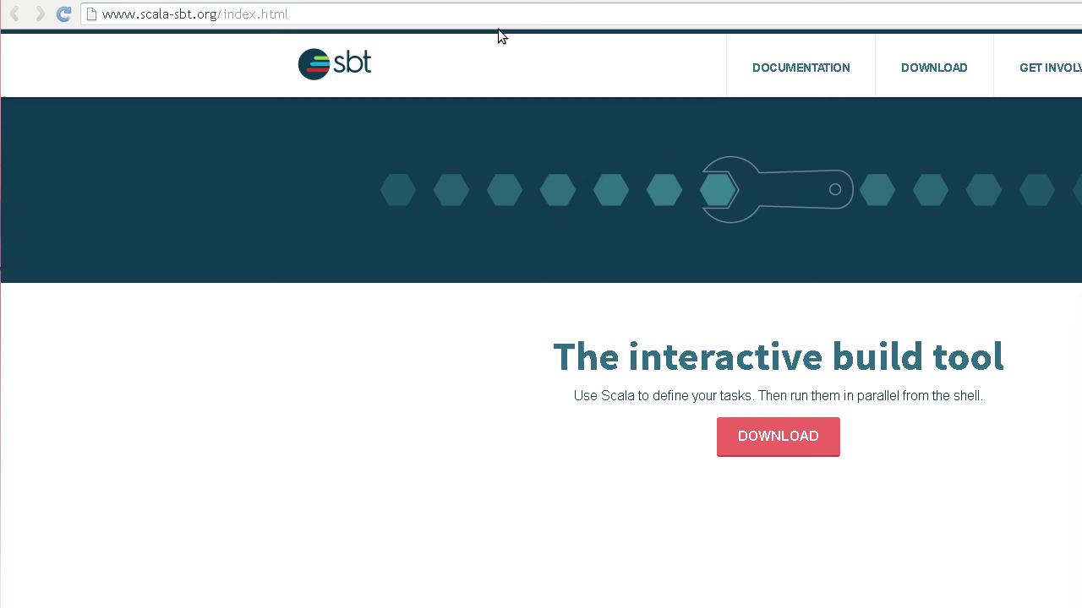
# Go from the sbt home page to the sbt download page.
pyautogui.click(777, 437)
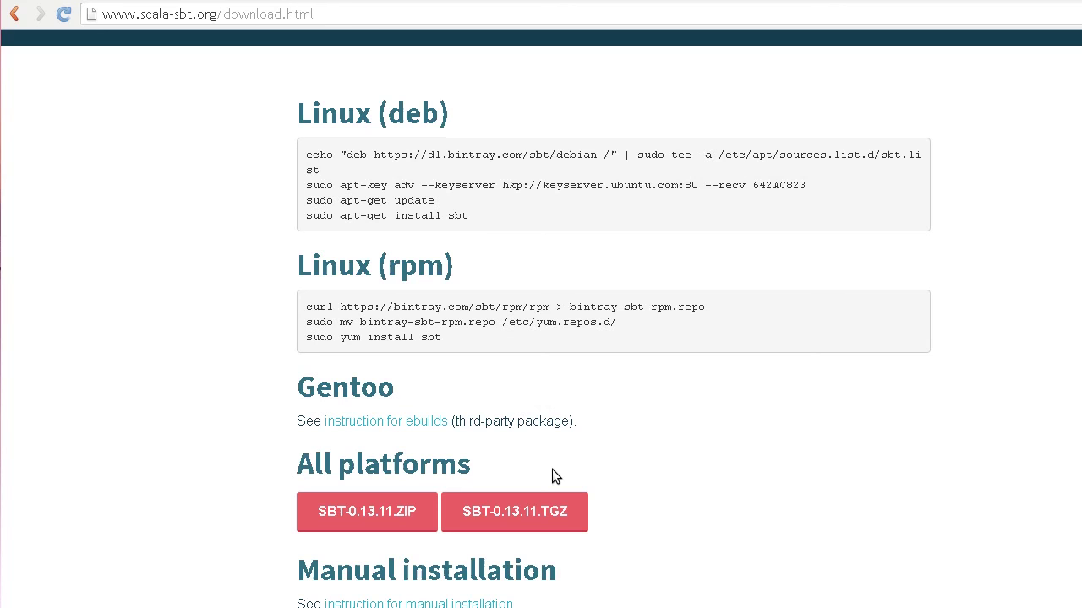
pyautogui.moveTo(598, 185)
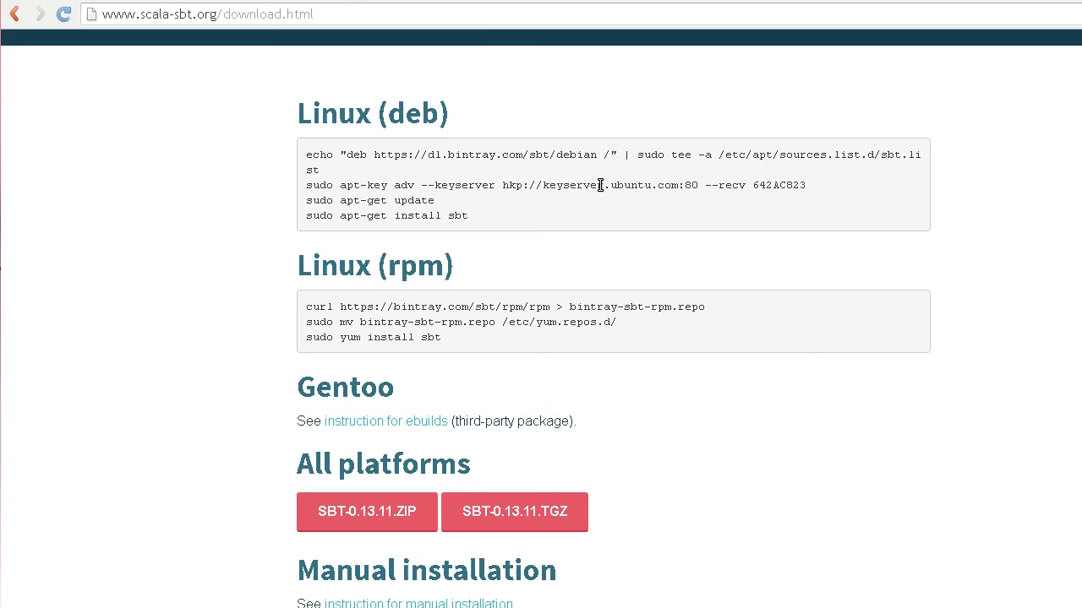
pyautogui.moveTo(397, 240)
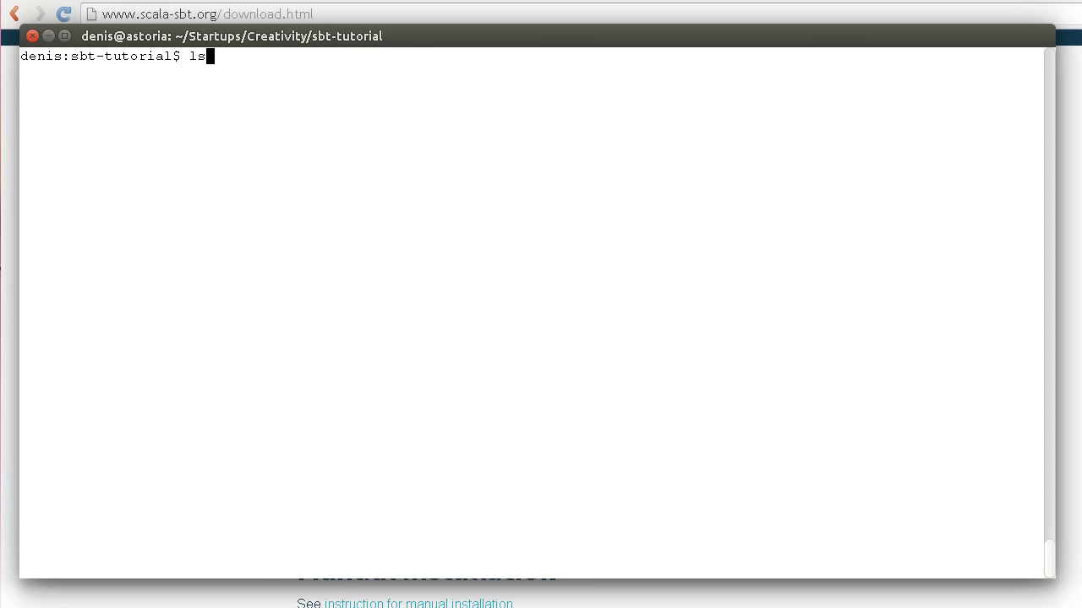
# Start sbt and show the project's name, scalaVersion (2.10.6) and version.
pyautogui.write('sbt-tutorial$ sbt')
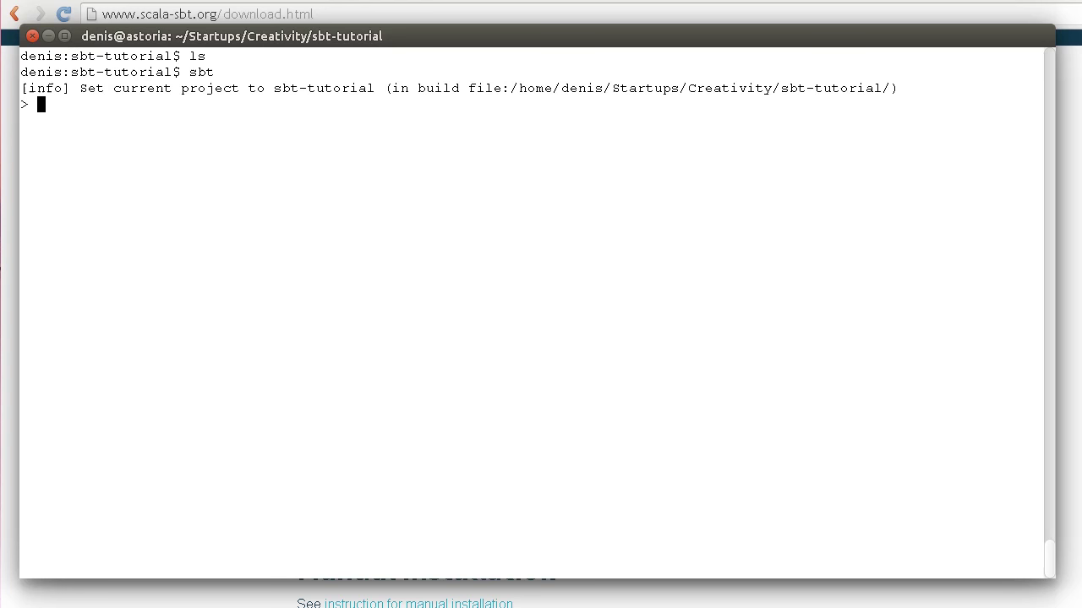
pyautogui.write('show name')
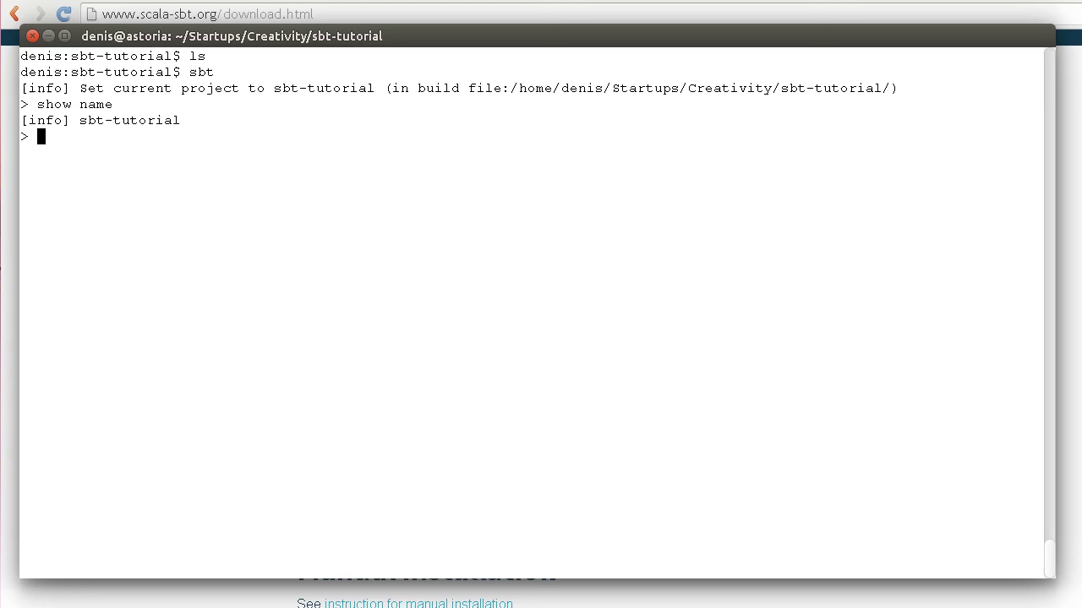
pyautogui.write('show scalaVersion')
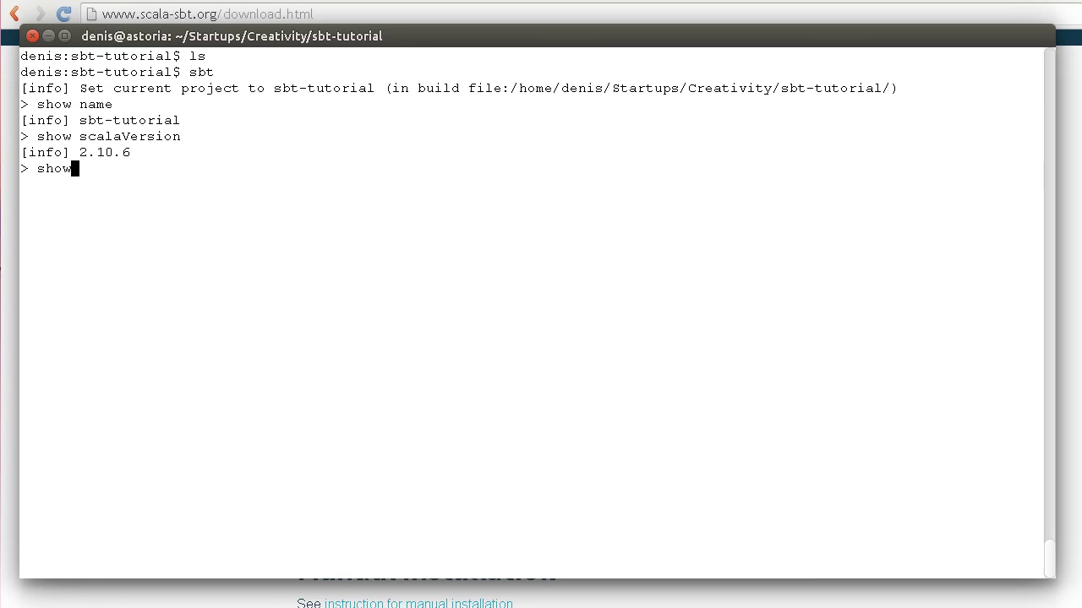
pyautogui.write('version')
pyautogui.write('show organization')
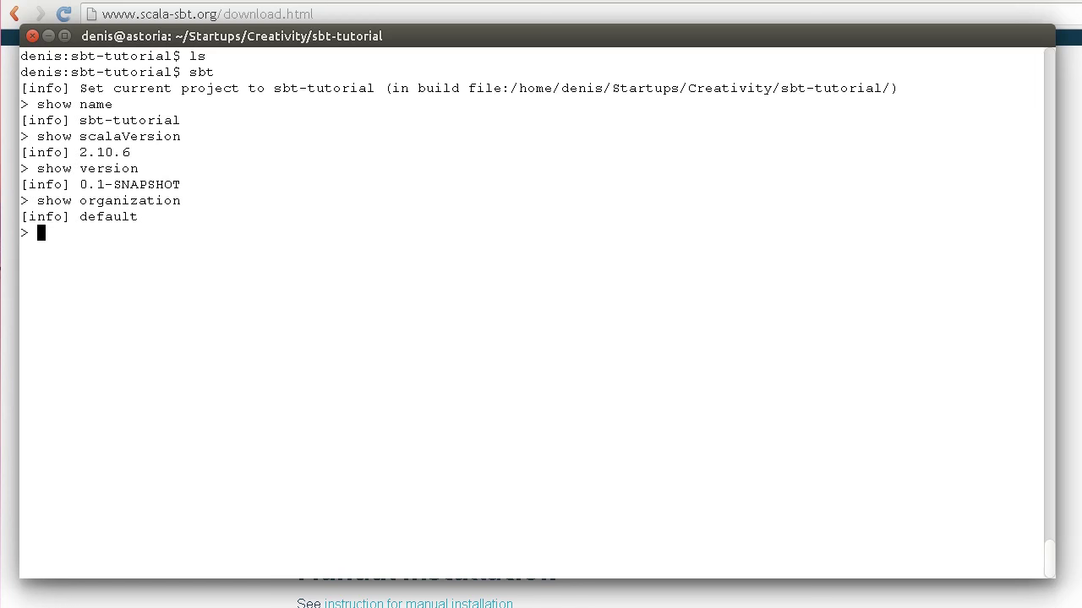
# Set organization to com.appliedscala.tutorials.sbt and scalaVersion to 2.11.7.
pyautogui.write('set organization')
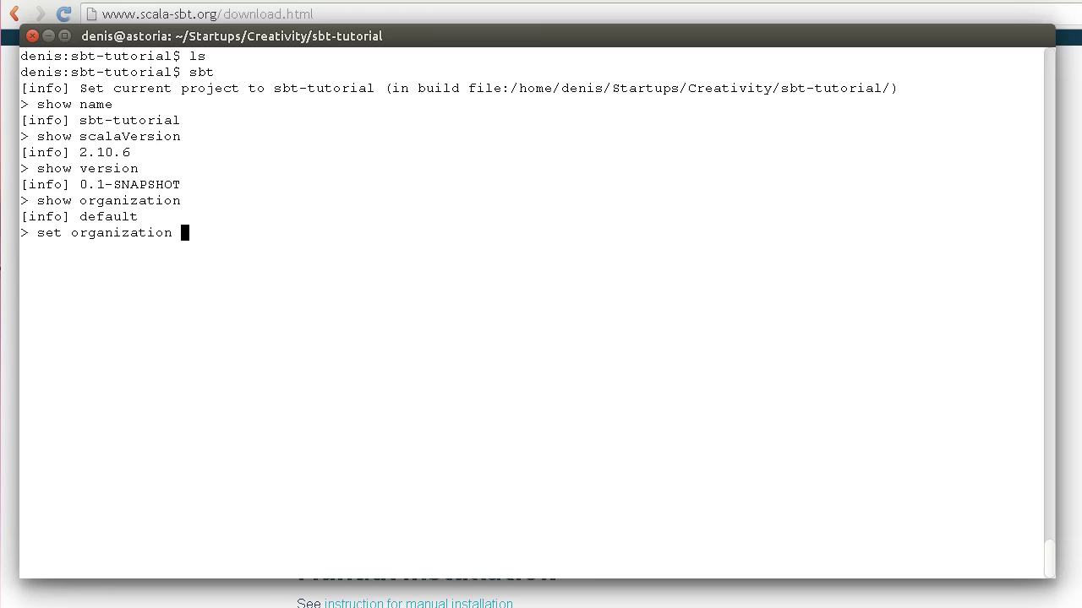
pyautogui.write(':= "com.app')
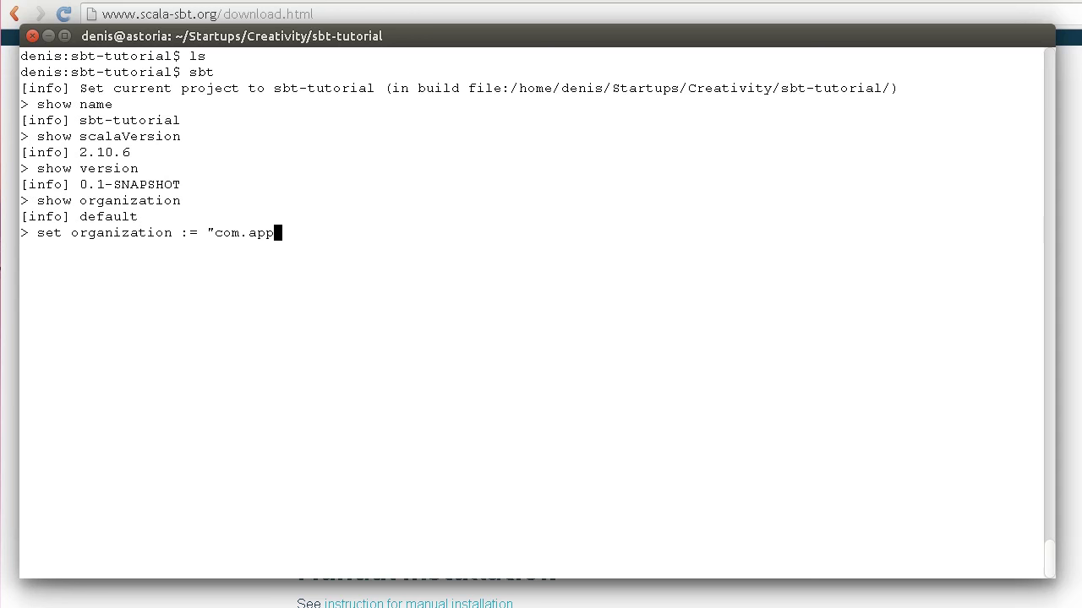
pyautogui.write('liedscala.tutorials.sbt')
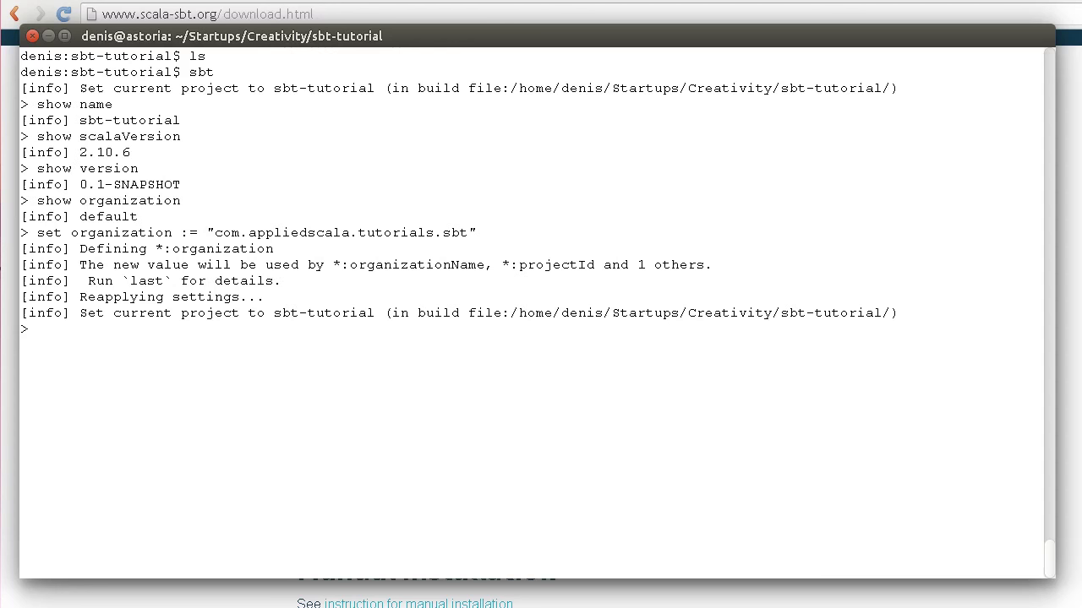
pyautogui.write('set scalaVersion := "2.11.7"')
pyautogui.write('set version')
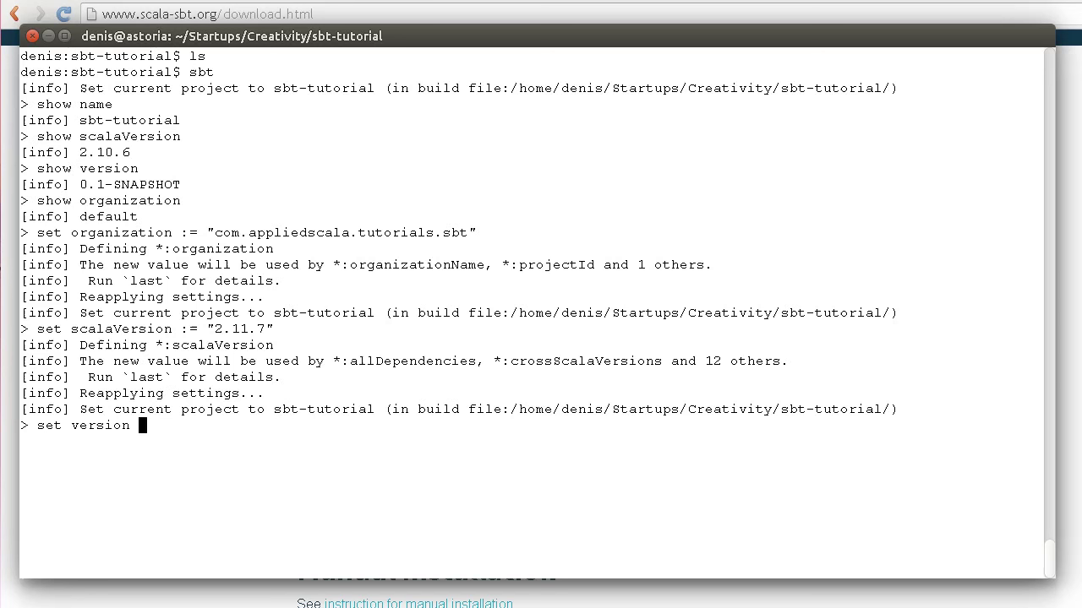
# Set version to "1.0-SNAPSHOT" and save the session to build.sbt.
pyautogui.write(':= "1.0-')
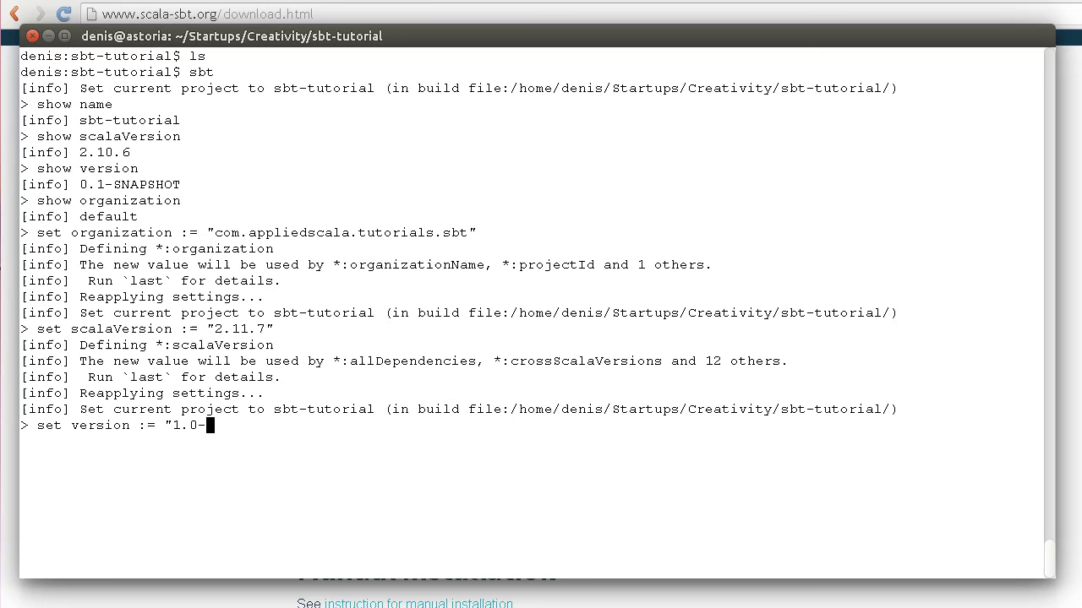
pyautogui.write('SNAPSHOT"')
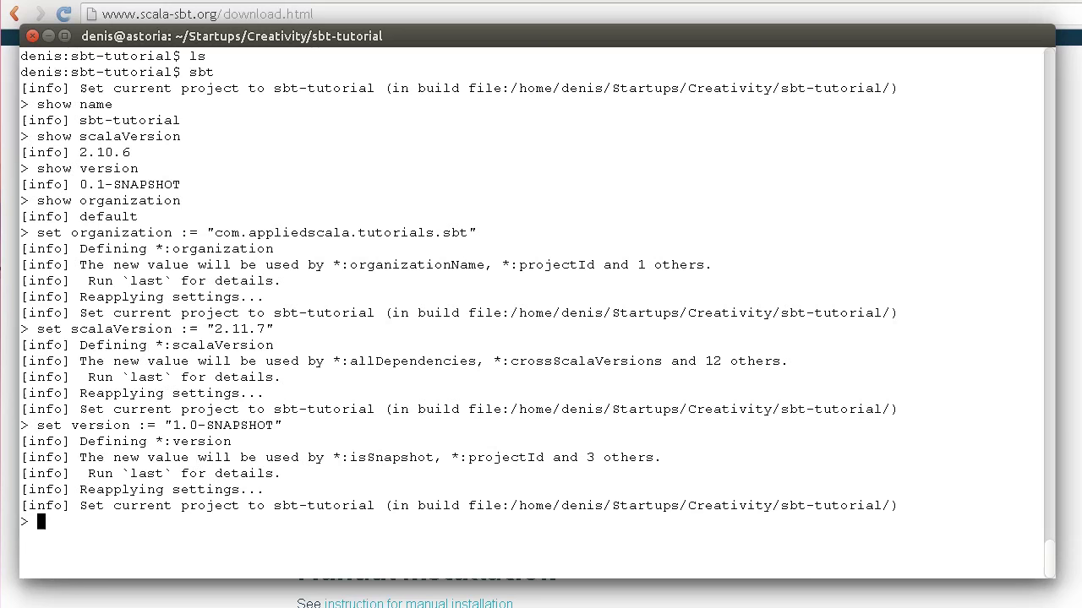
pyautogui.write('session save')
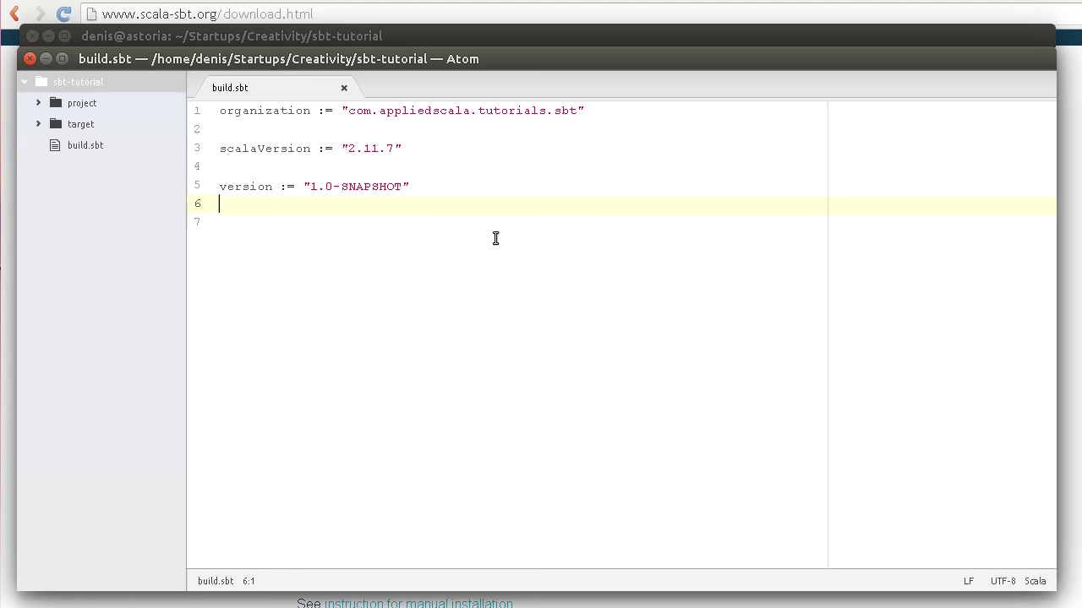
pyautogui.moveTo(483, 236)
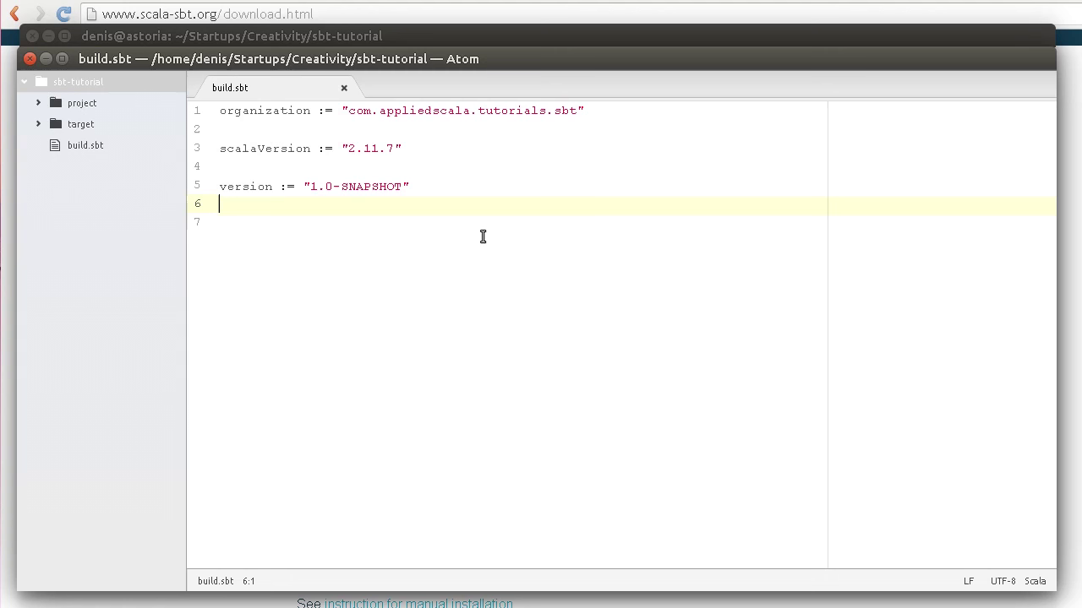
# Return to the terminal window after viewing build.sbt.
pyautogui.click(228, 36)
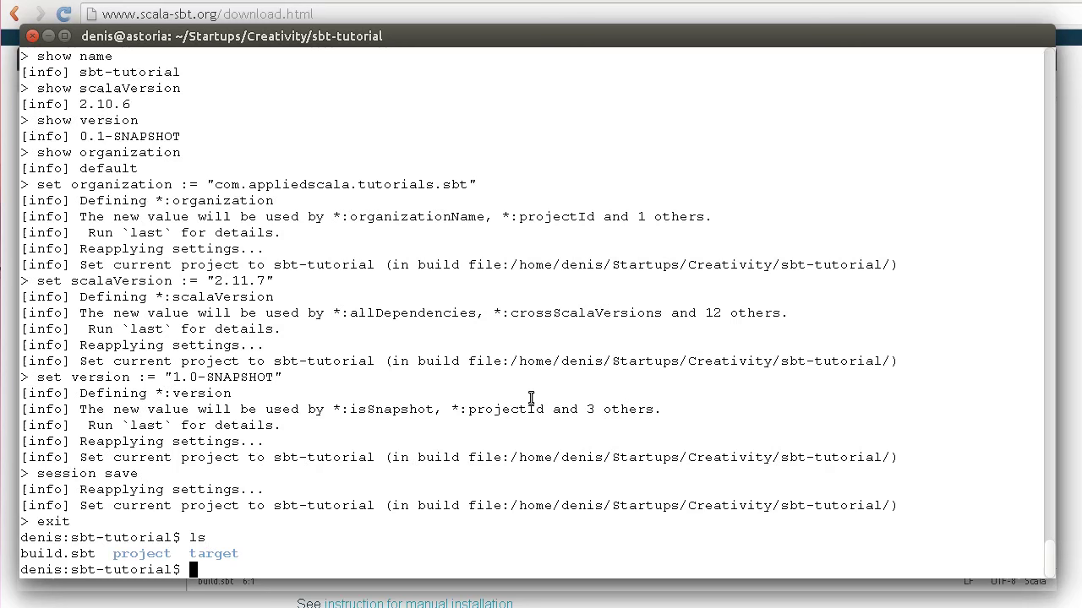
# Create src/main/scala with mkdir -p and an empty HelloSbt.scala inside it.
pyautogui.write('mkdir -')
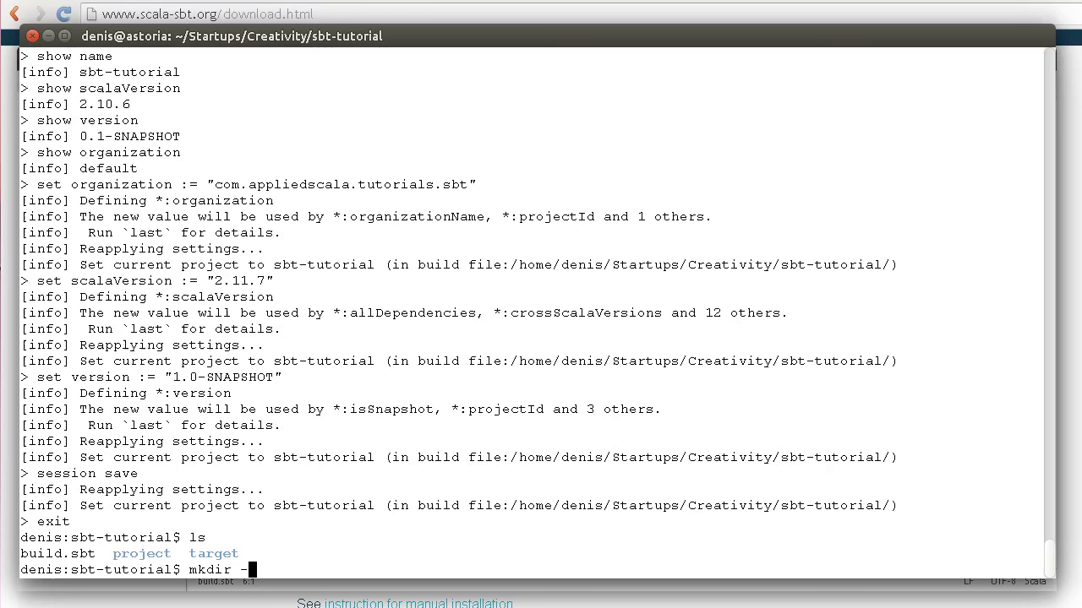
pyautogui.write('p src/main/scala')
pyautogui.write('touch')
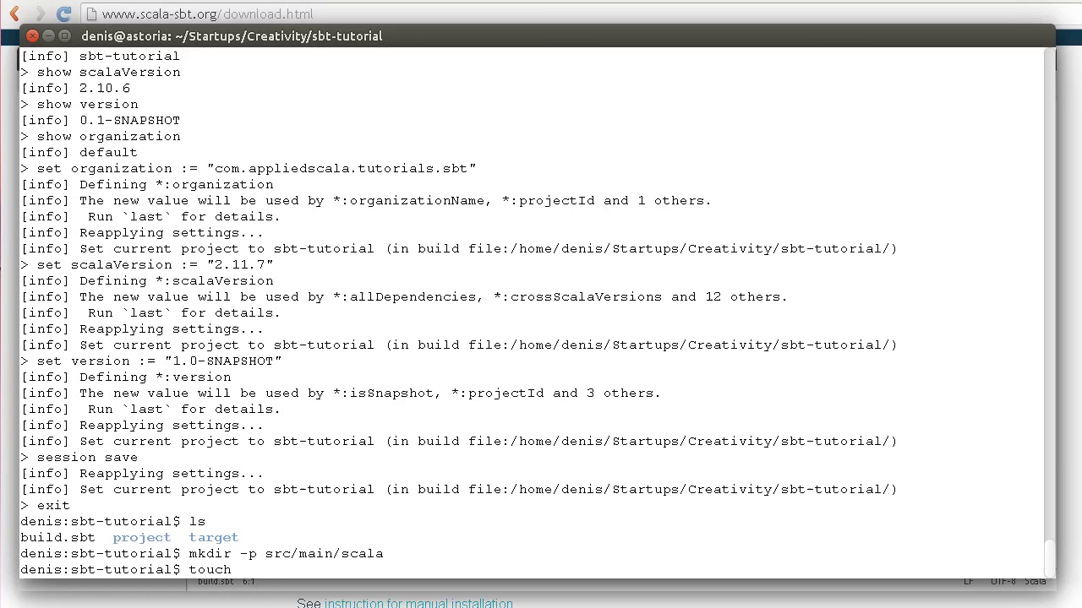
pyautogui.write('src/main/scala/Hello')
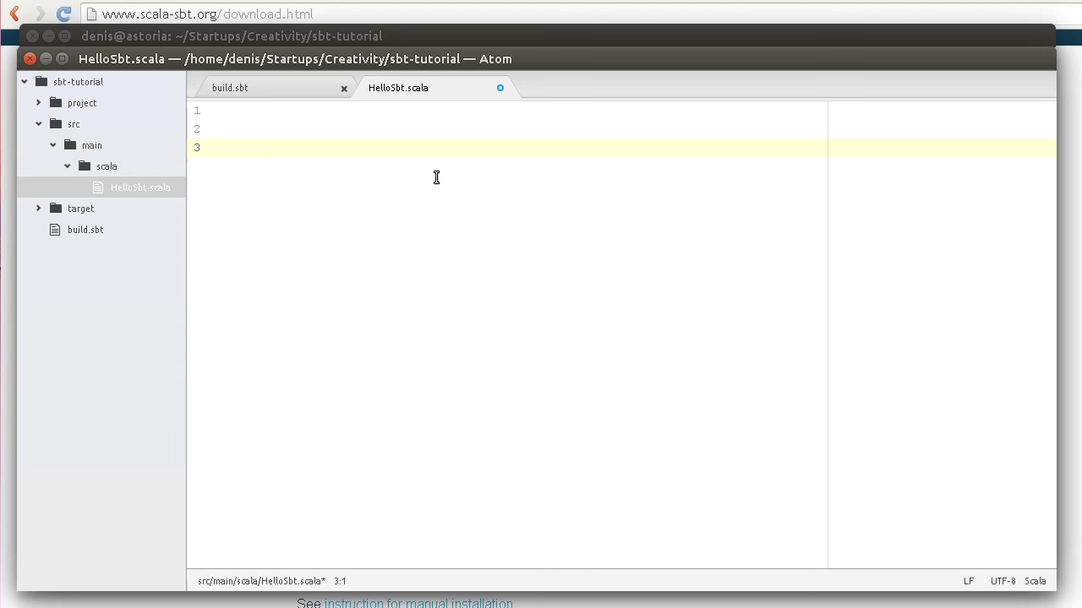
# Write 'object HelloSbt {' with 'def main(args: Array[String])' in HelloSbt.scala.
pyautogui.write('object HelloSbt {')
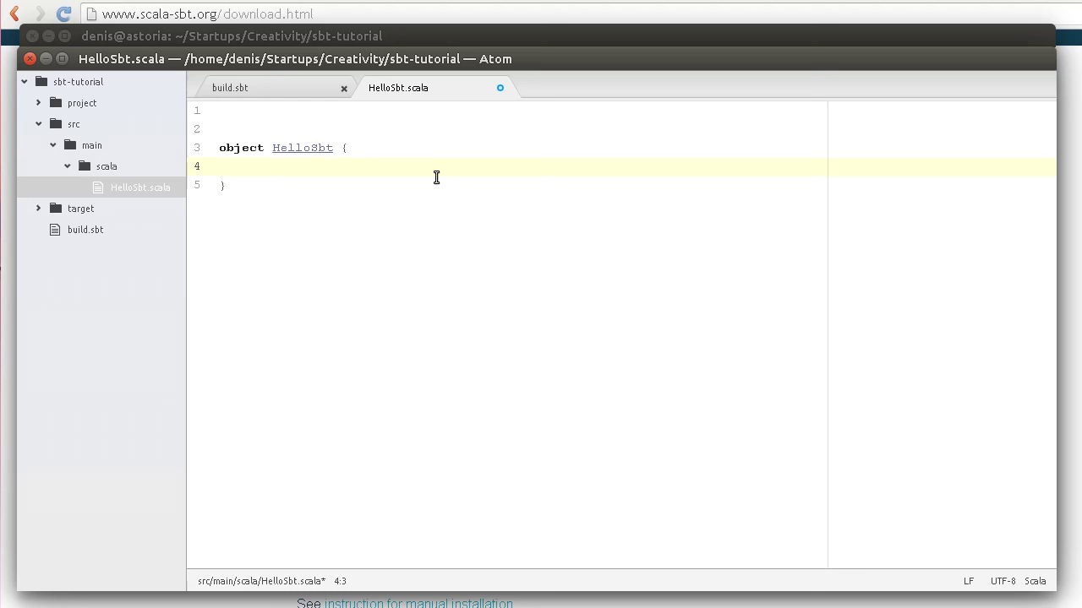
pyautogui.write('def main(a')
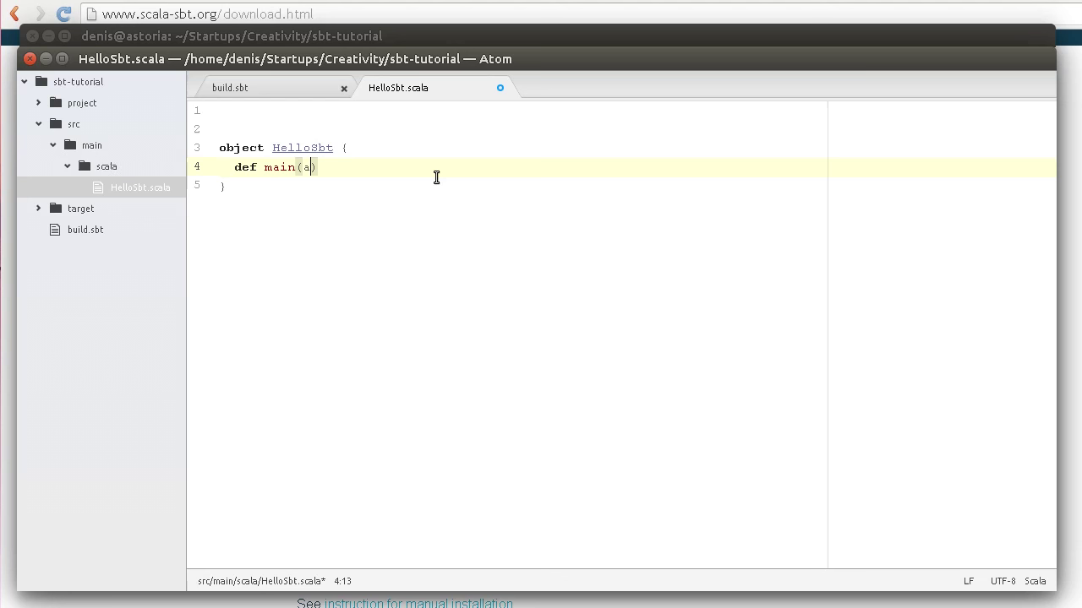
pyautogui.write('rgs: Array[St')
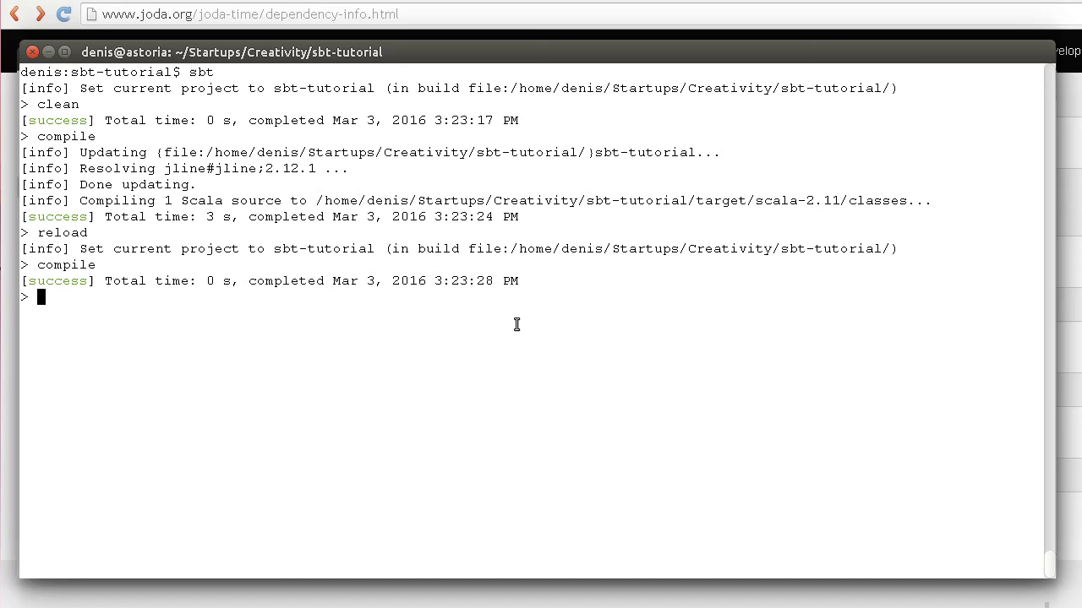
pyautogui.moveTo(551, 273)
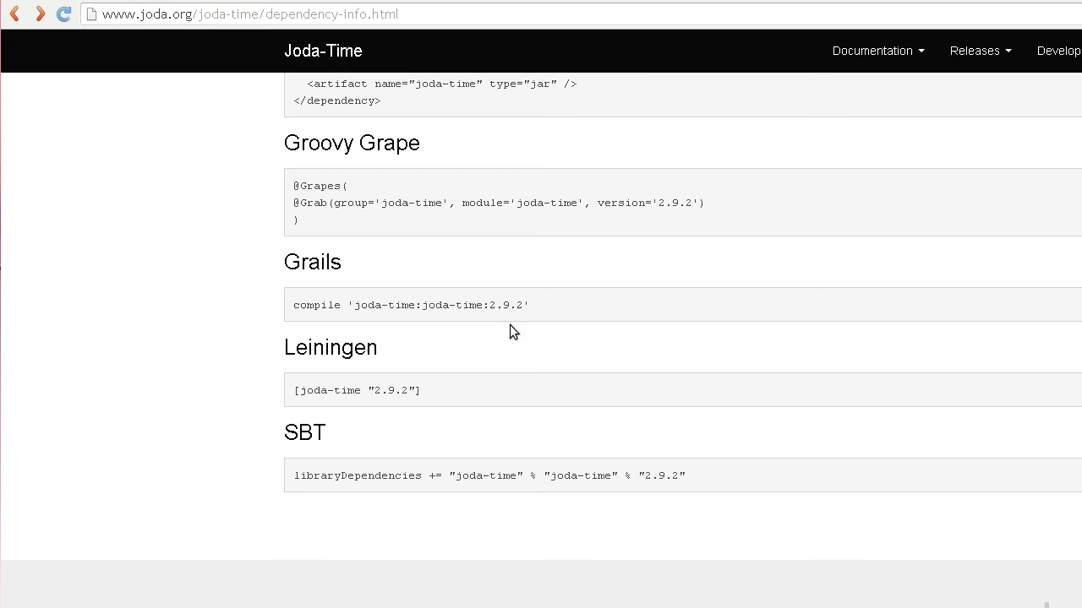
# Scroll the Joda-Time page down to the joda-time 2.9.2 SBT line.
pyautogui.scroll(-3)
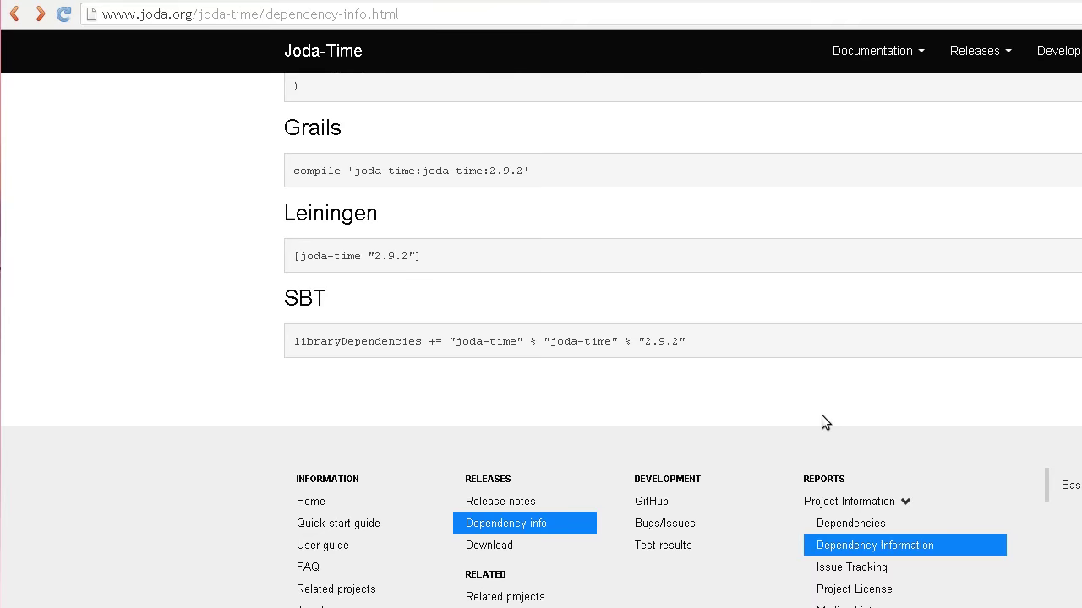
pyautogui.moveTo(731, 349)
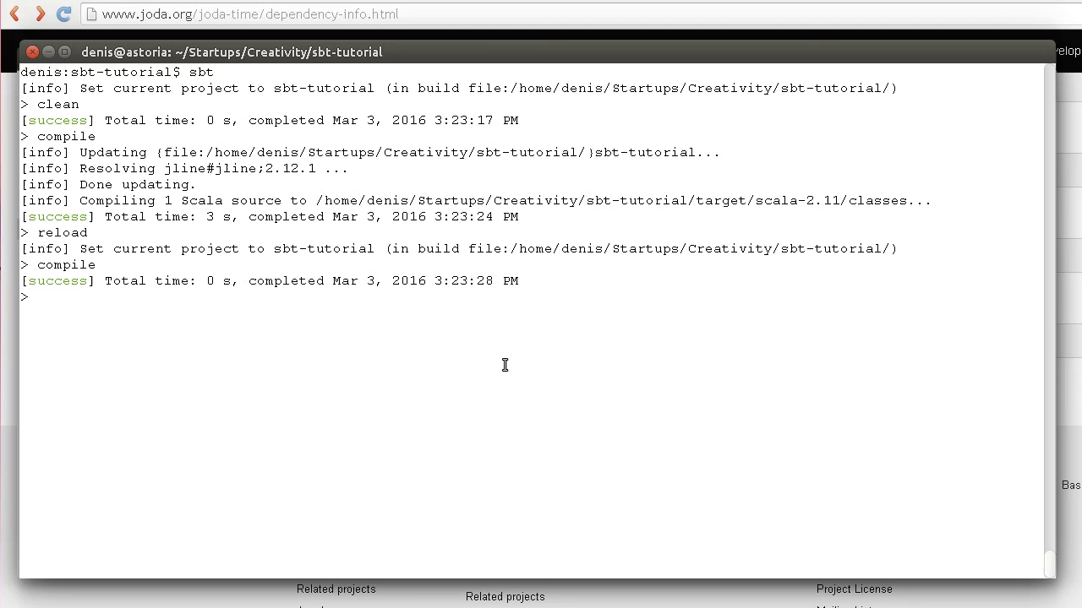
# Reload the sbt project and launch the Scala 2.11.7 console.
pyautogui.write('reload')
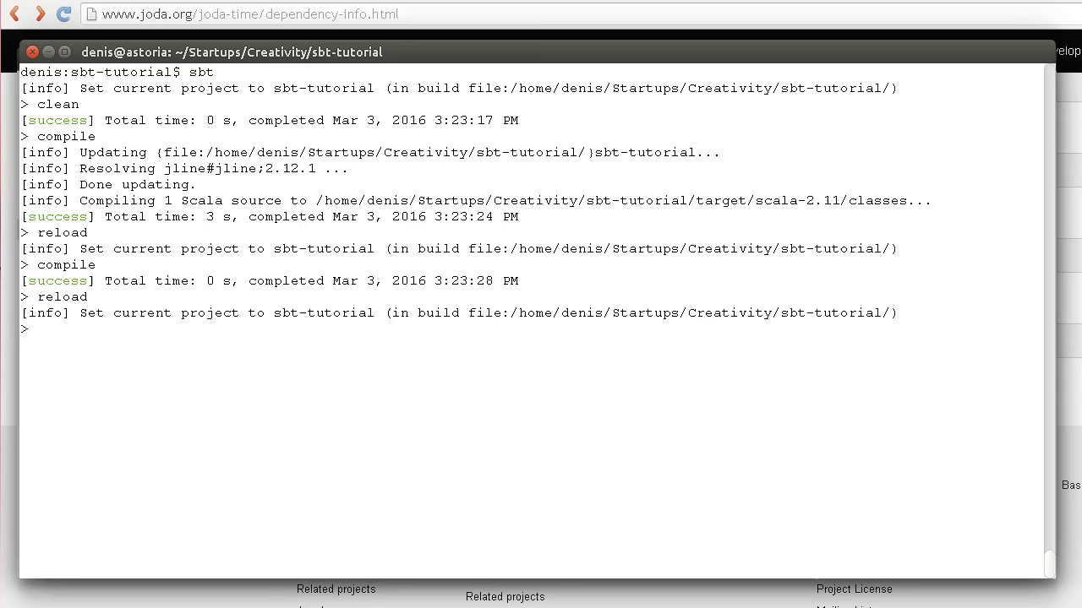
pyautogui.write('console')
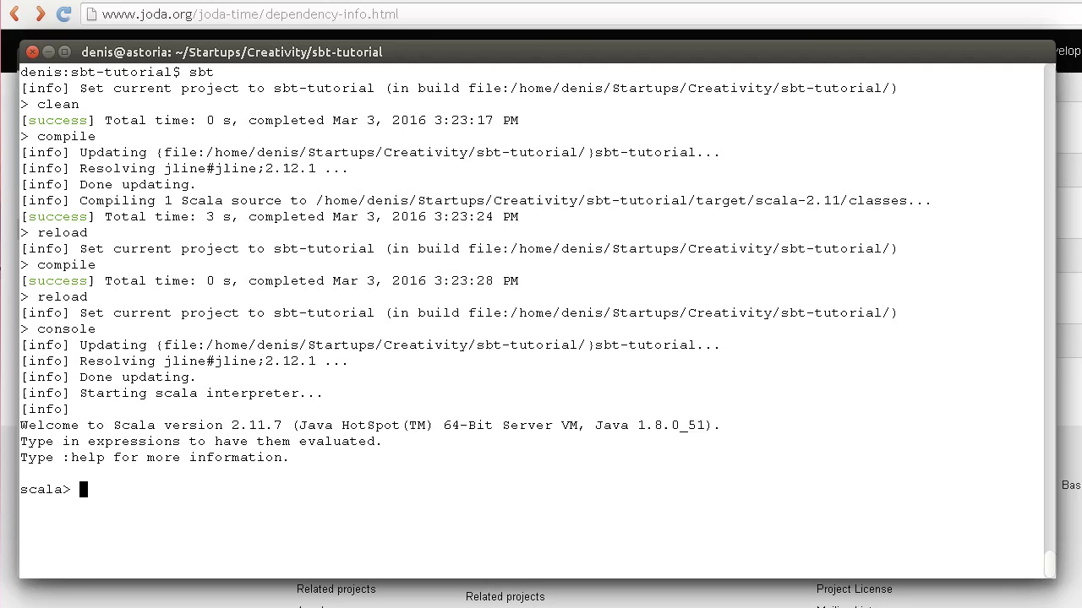
# Import org.joda.time._ in the console and begin 'val dt = new DateTime'.
pyautogui.write('import org.joda.time')
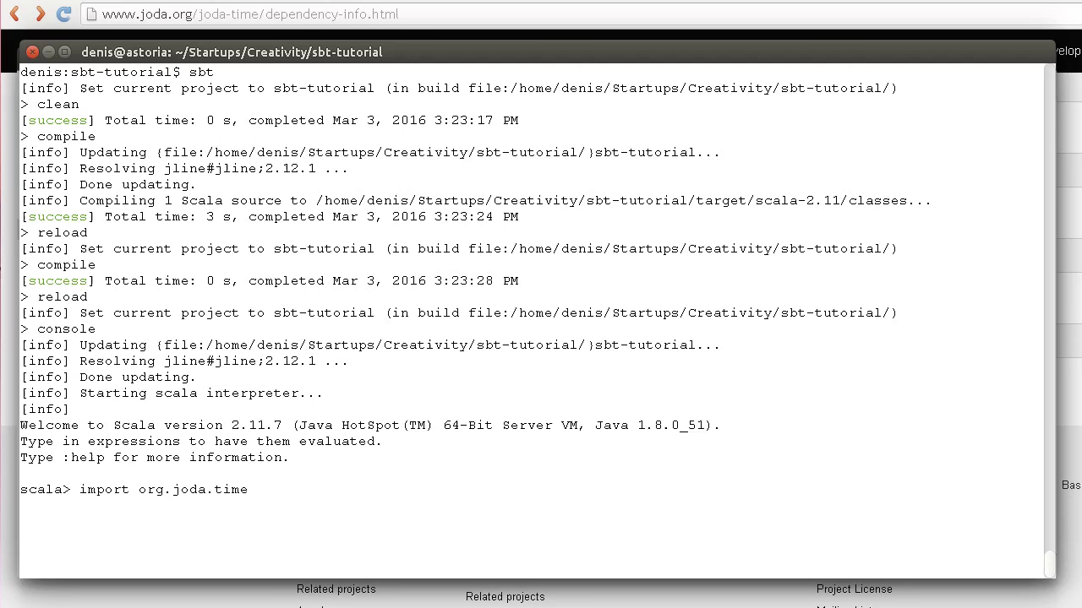
pyautogui.press('Return')
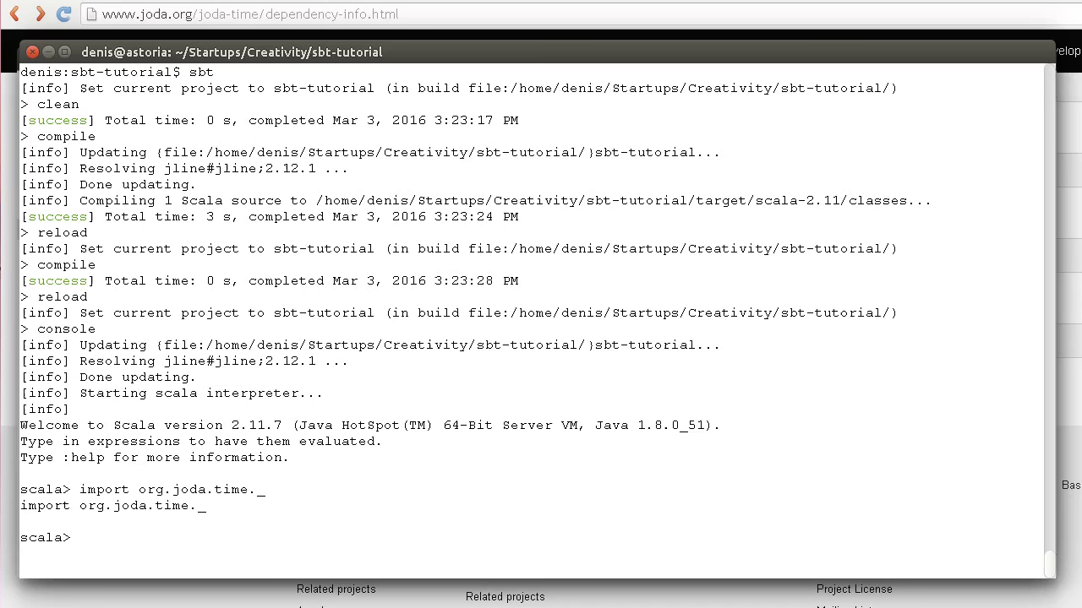
pyautogui.write('val dt = new DateTi')
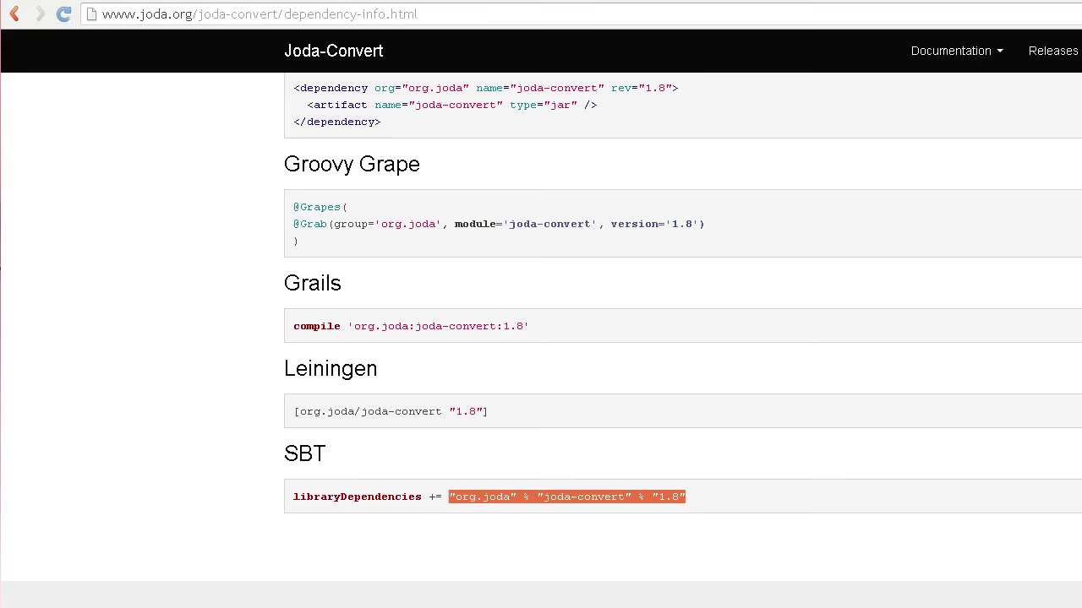
# Select the joda-convert 1.8 SBT libraryDependencies line on its dependency page.
pyautogui.click(446, 497)
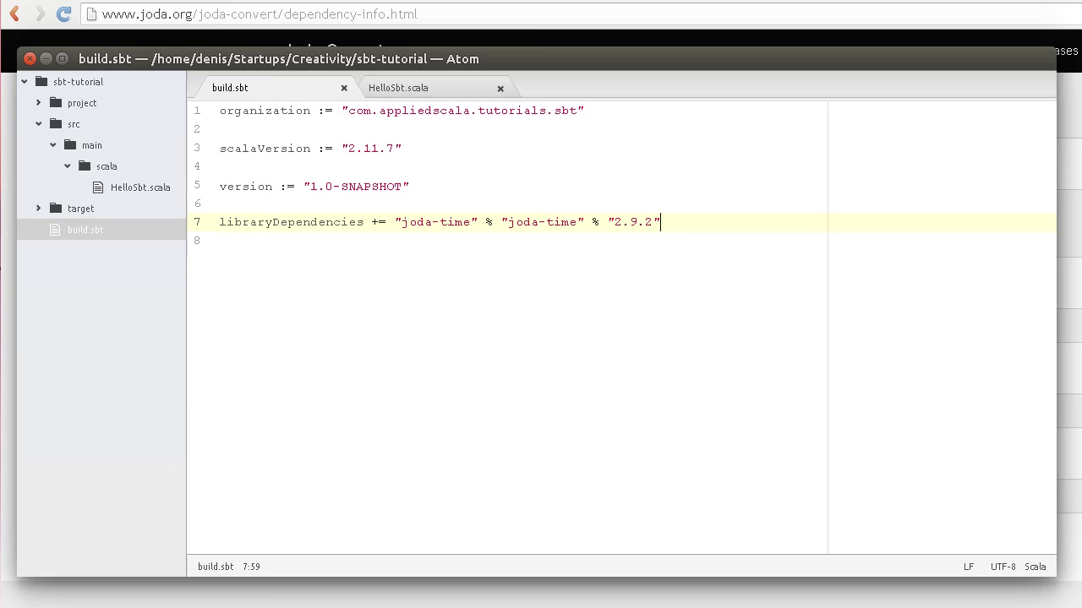
# Place the cursor at the end of the joda-time dependency line in build.sbt.
pyautogui.click(602, 261)
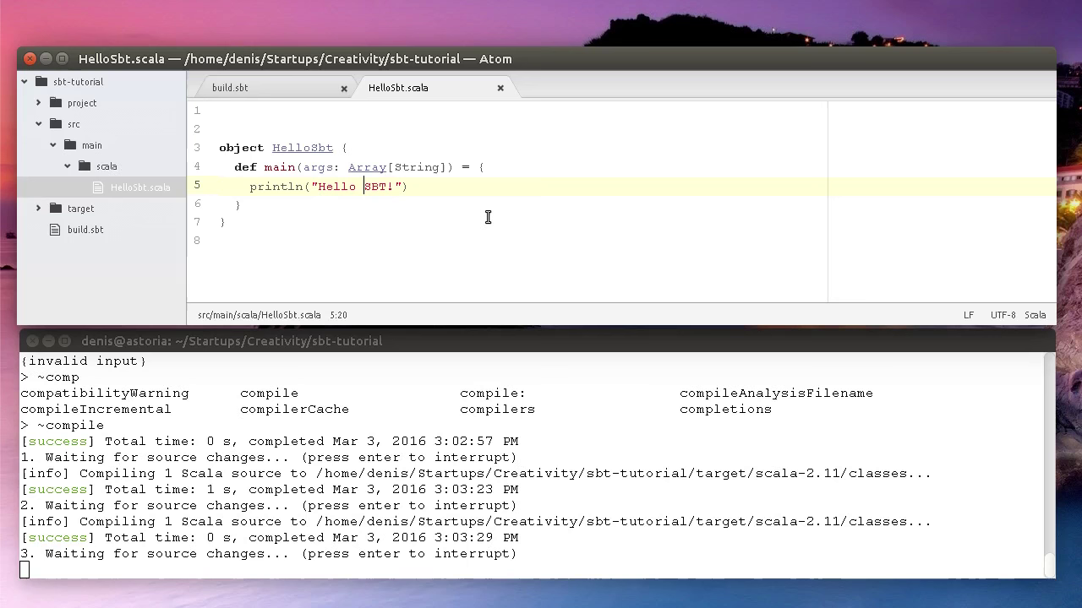
# Switch to the build.sbt tab showing joda-time 2.9.2 and joda-convert 1.8 dependencies.
pyautogui.click(230, 87)
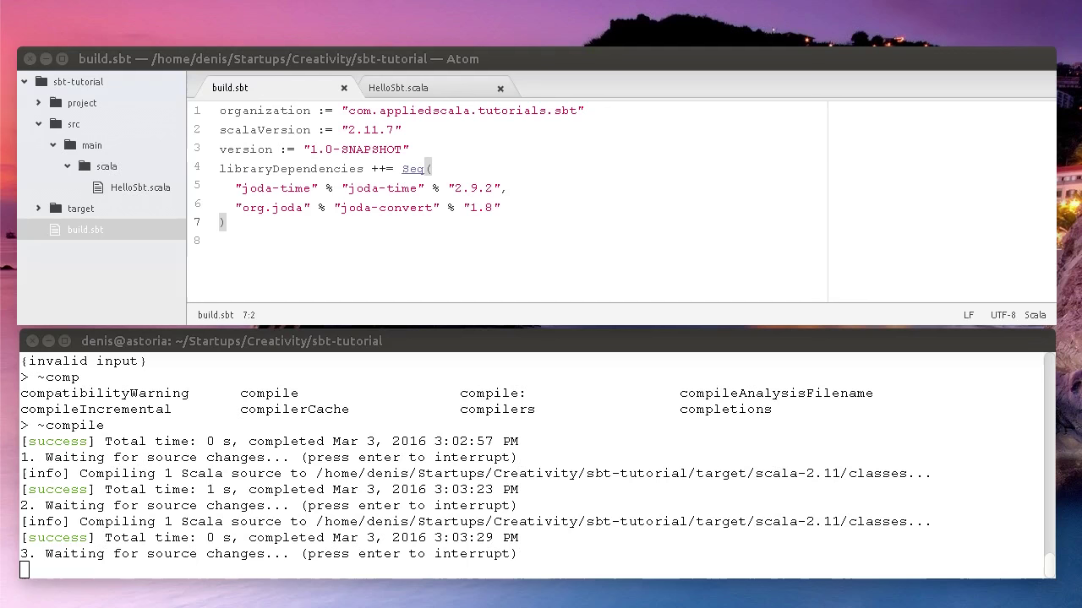